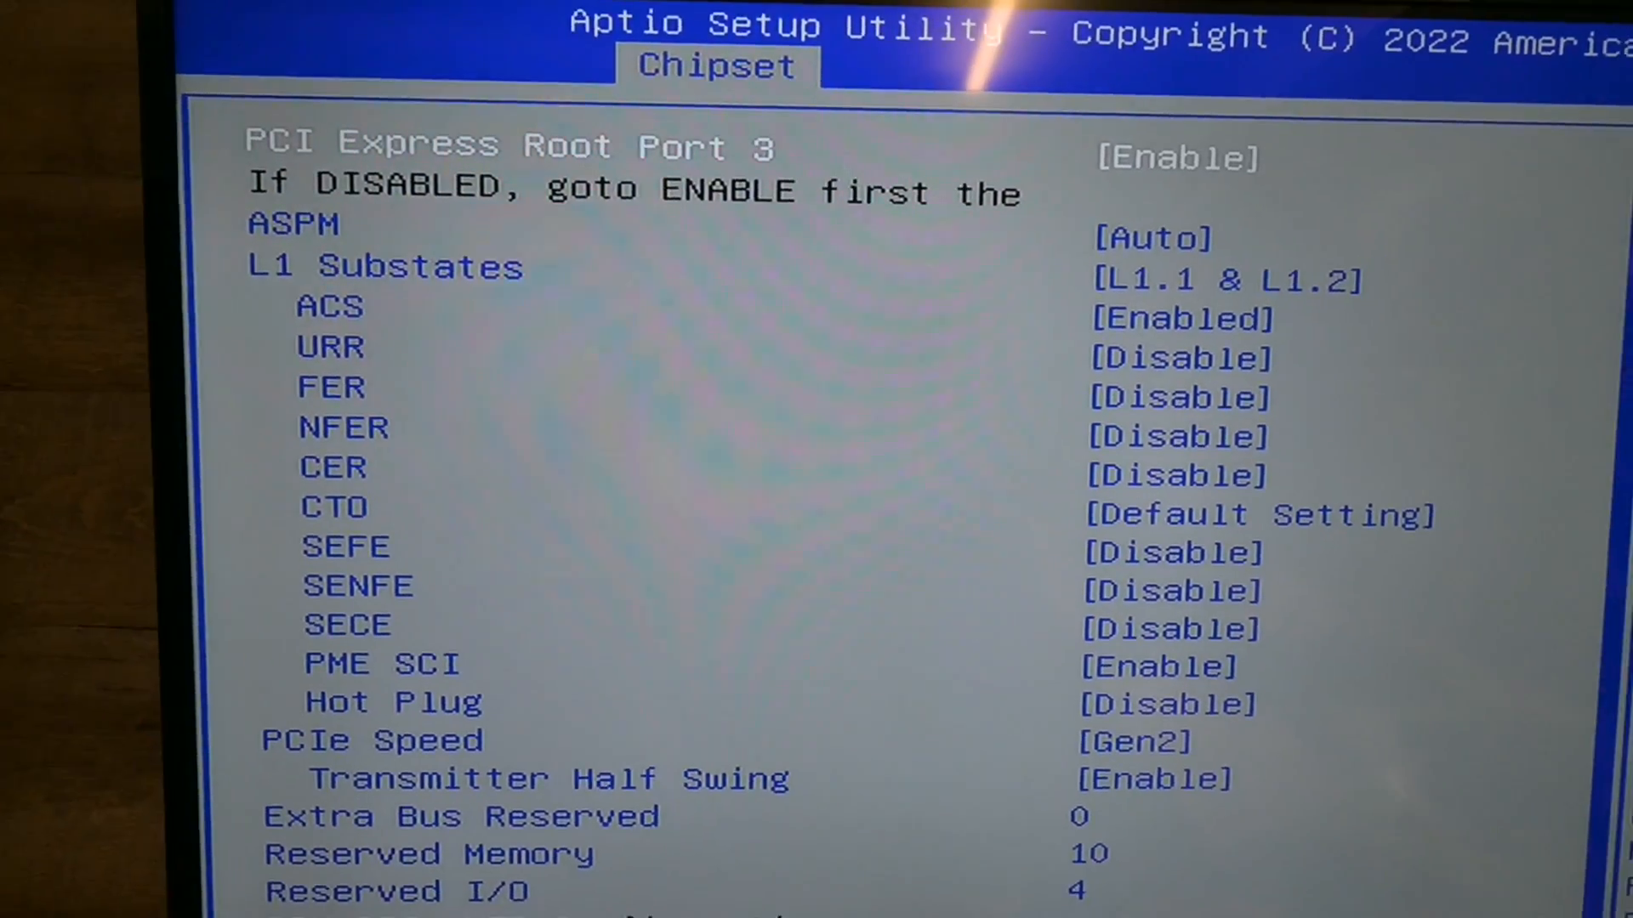
{"action": "scroll", "scroll_direction": "down", "scroll_amount": 3}
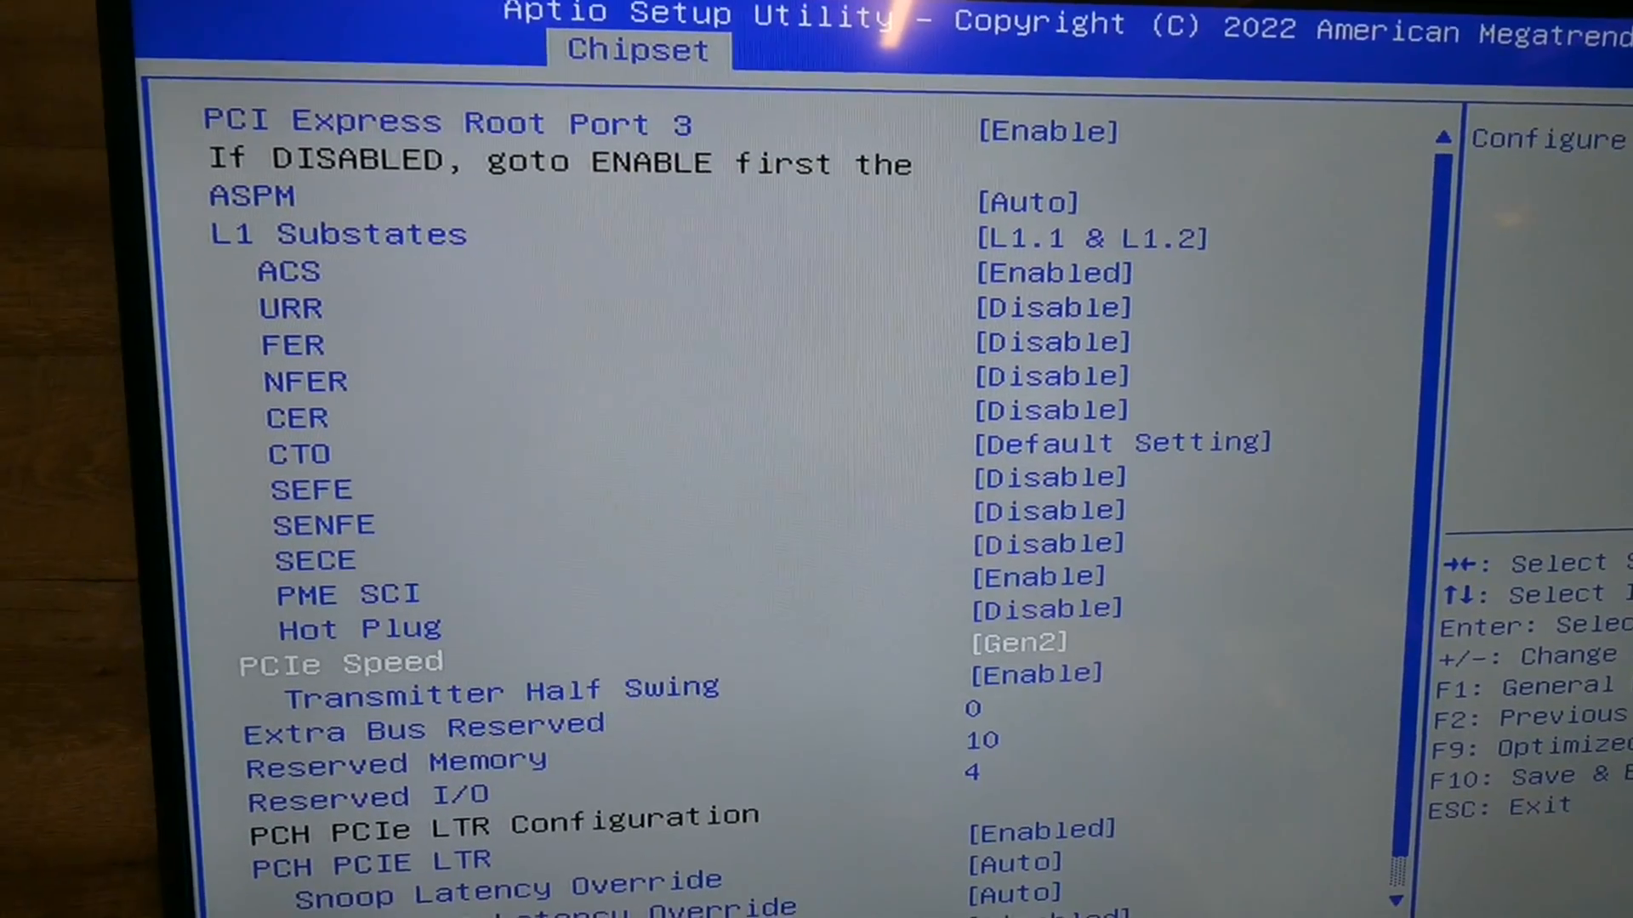
{"action": "key", "text": "enter"}
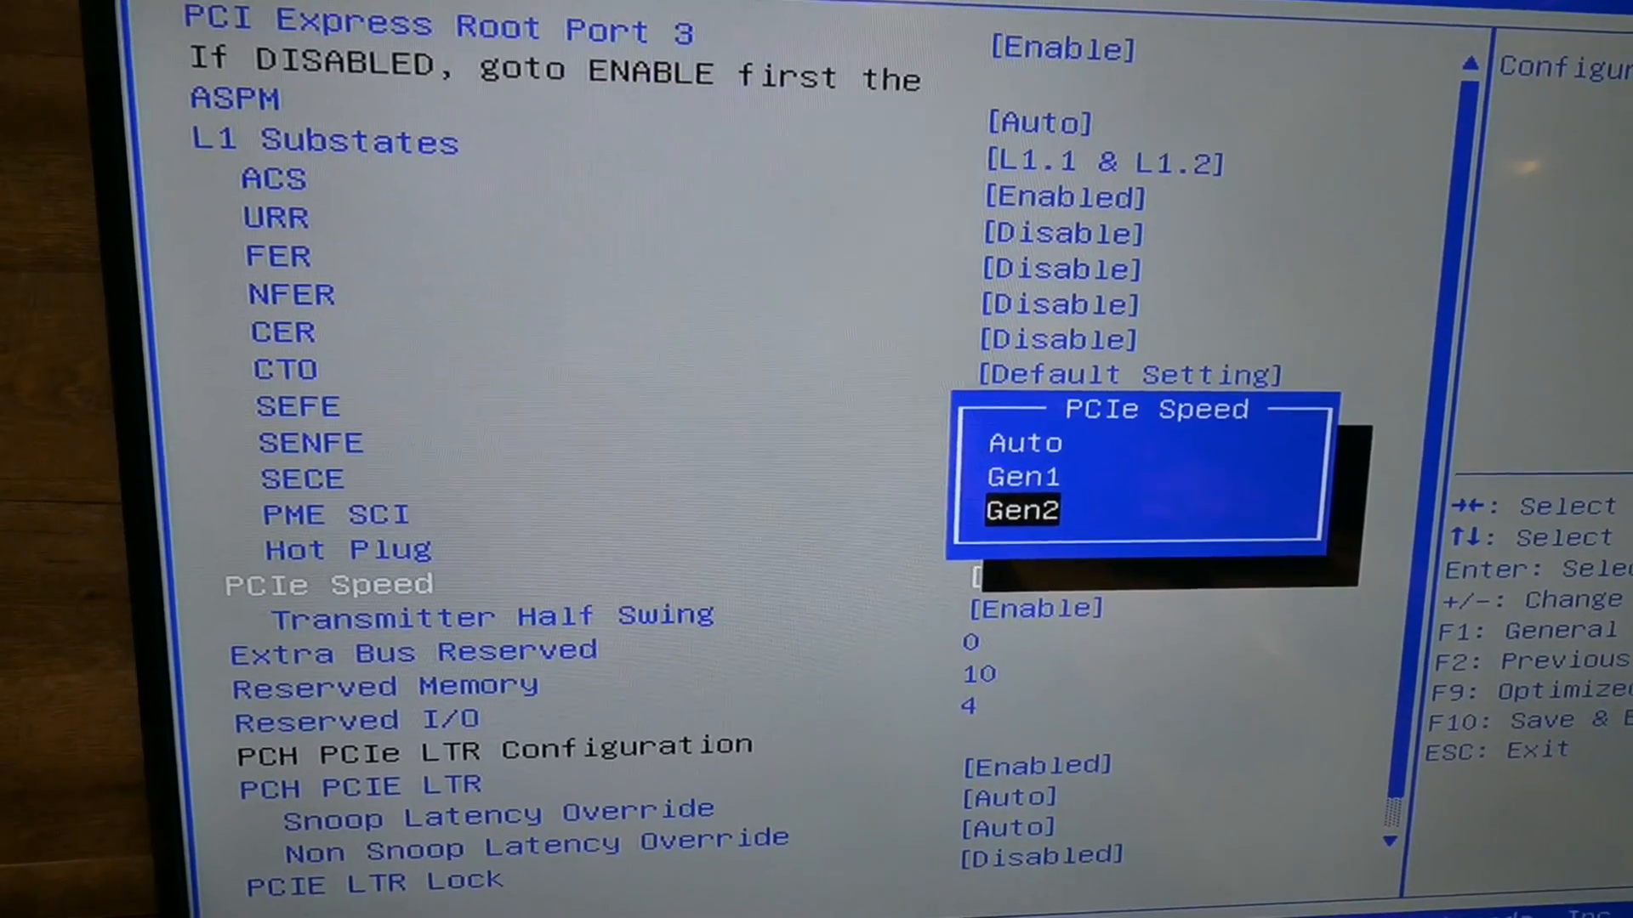
{"action": "key", "text": "enter"}
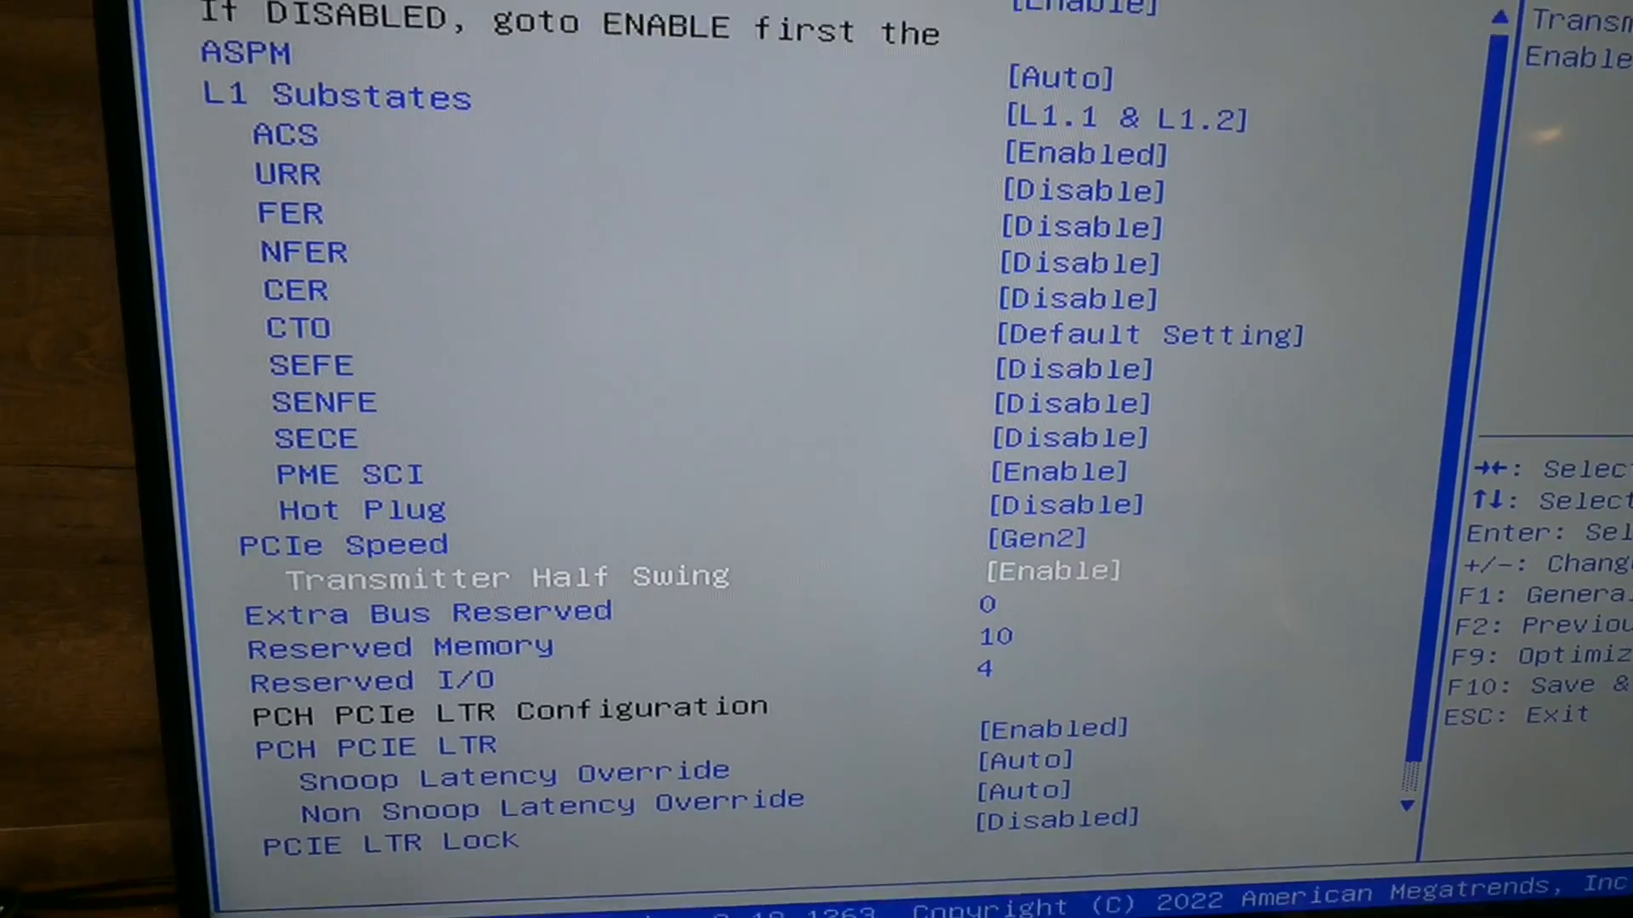